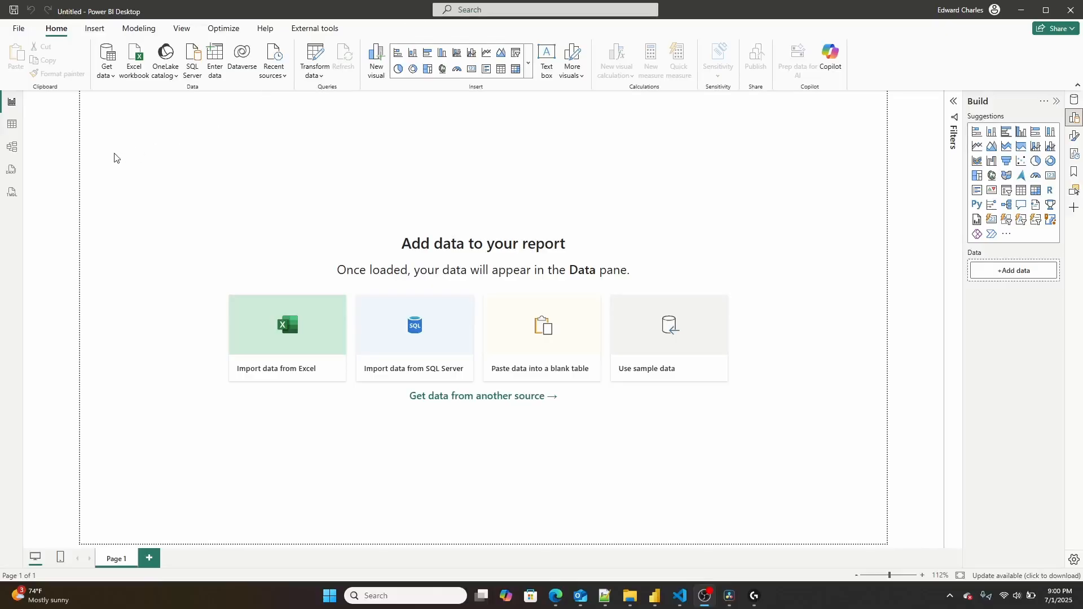
Step: From Model view, start a Text/CSV import and browse into the galaxy_schema_data folder
click(12, 146)
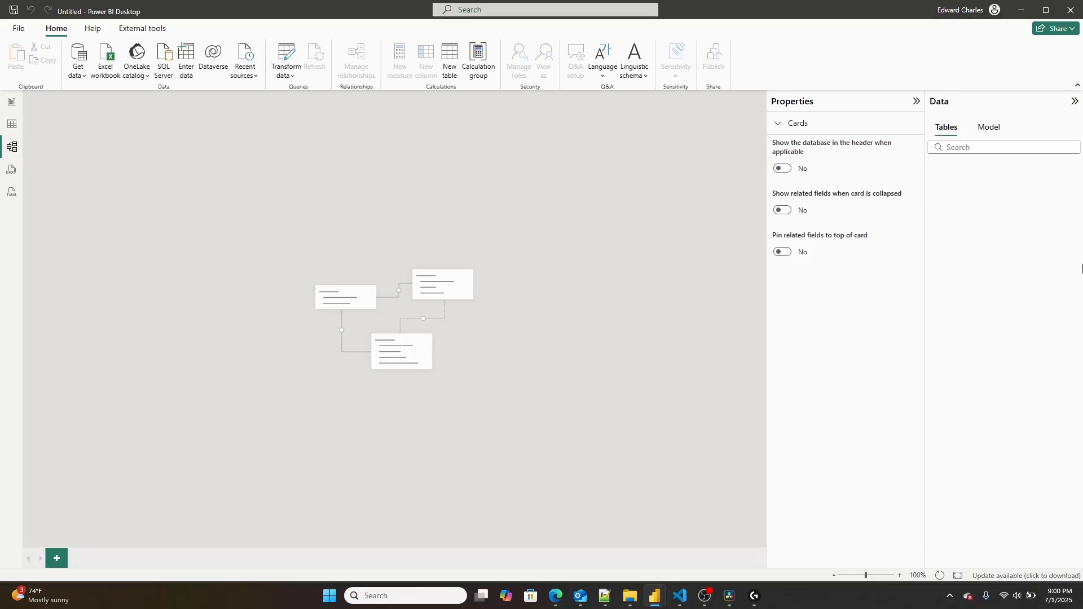
mouse_move(877, 602)
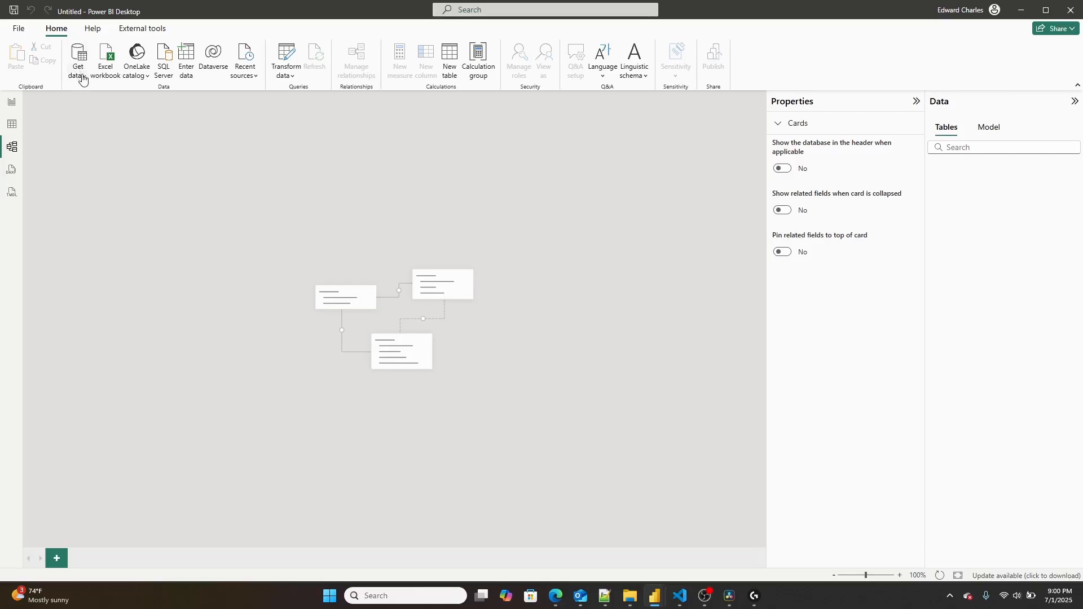
click(78, 59)
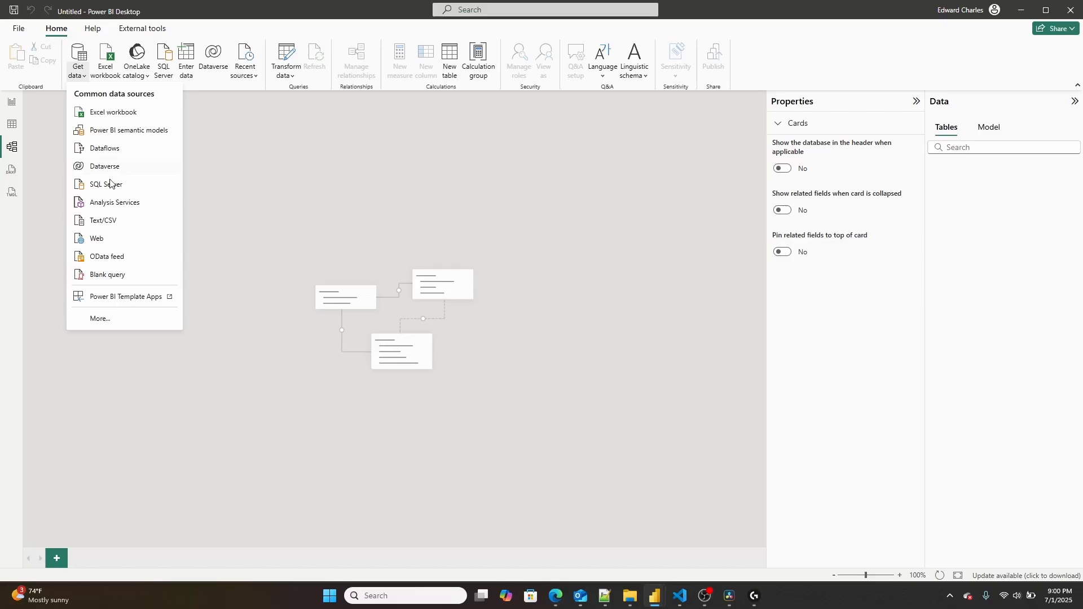
click(112, 111)
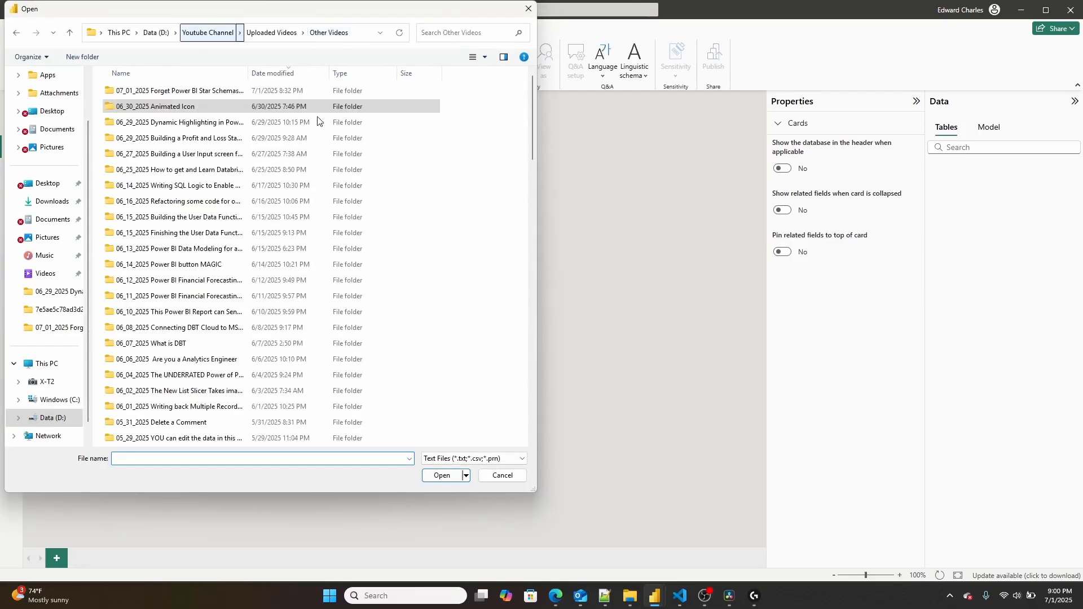
scroll(down, 3)
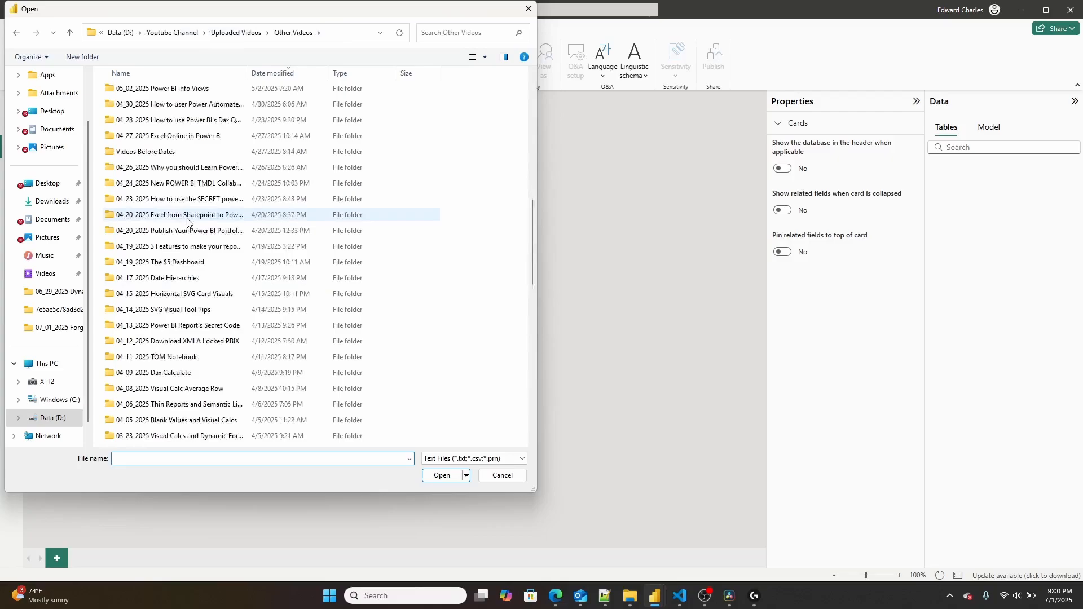
click(236, 32)
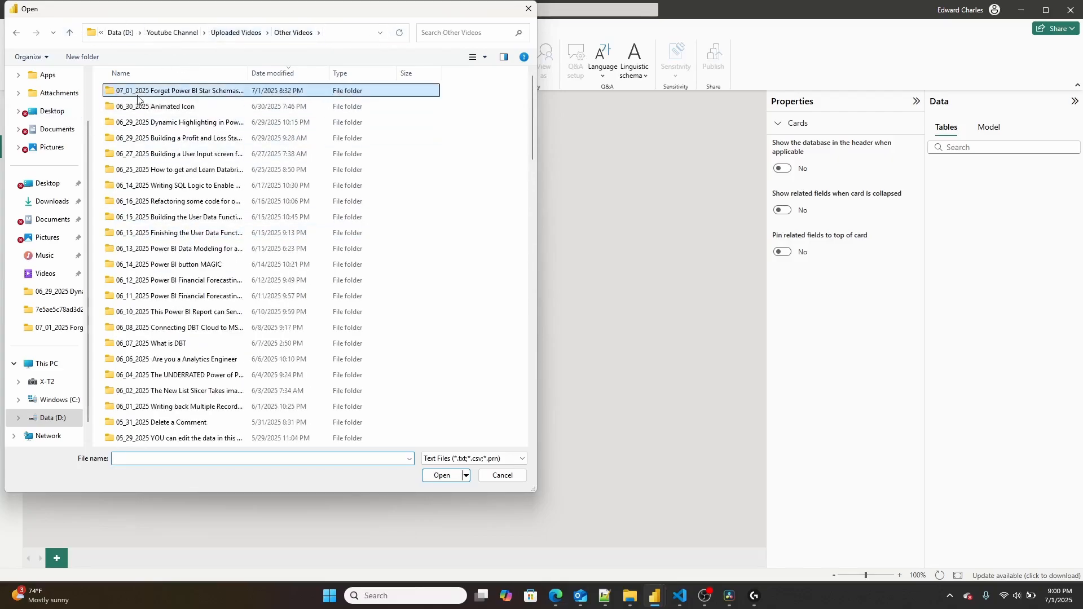
double_click(177, 91)
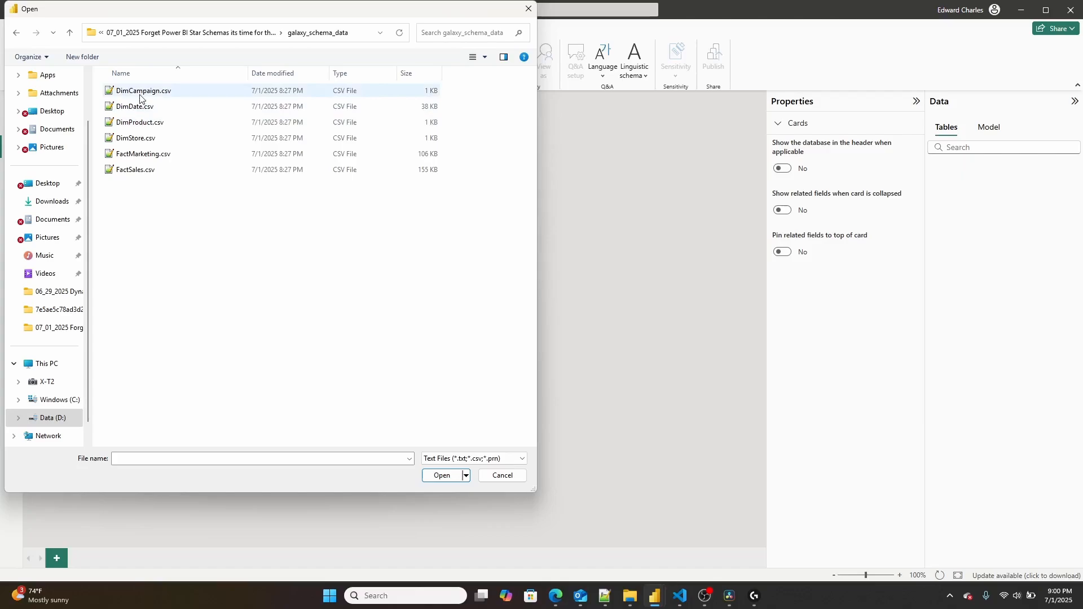
Step: Select the CSV files from DimCampaign.csv through FactSales.csv and load them into the model
click(134, 169)
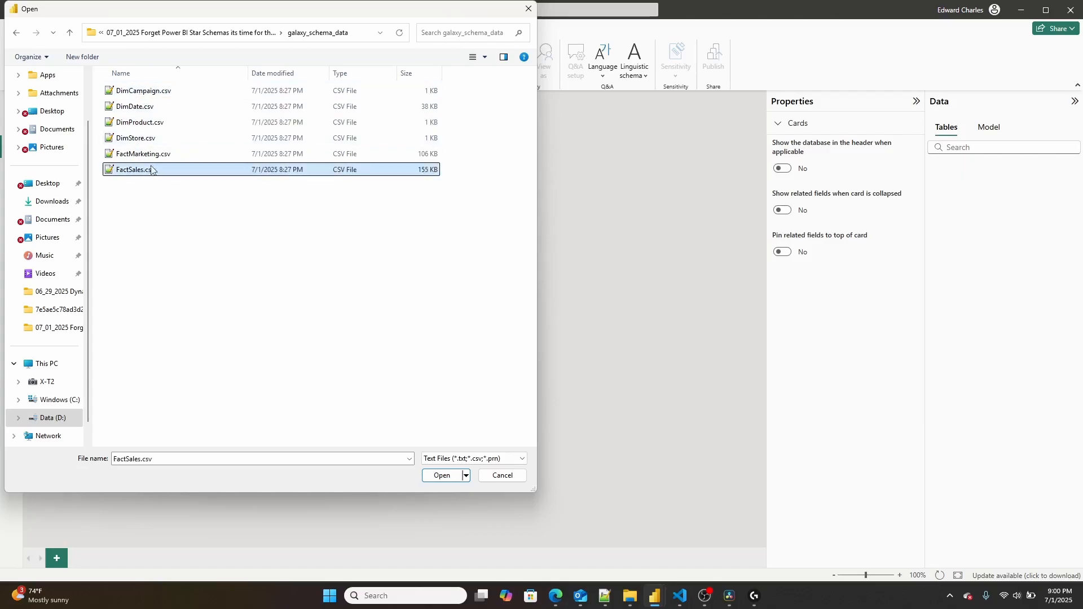
click(441, 475)
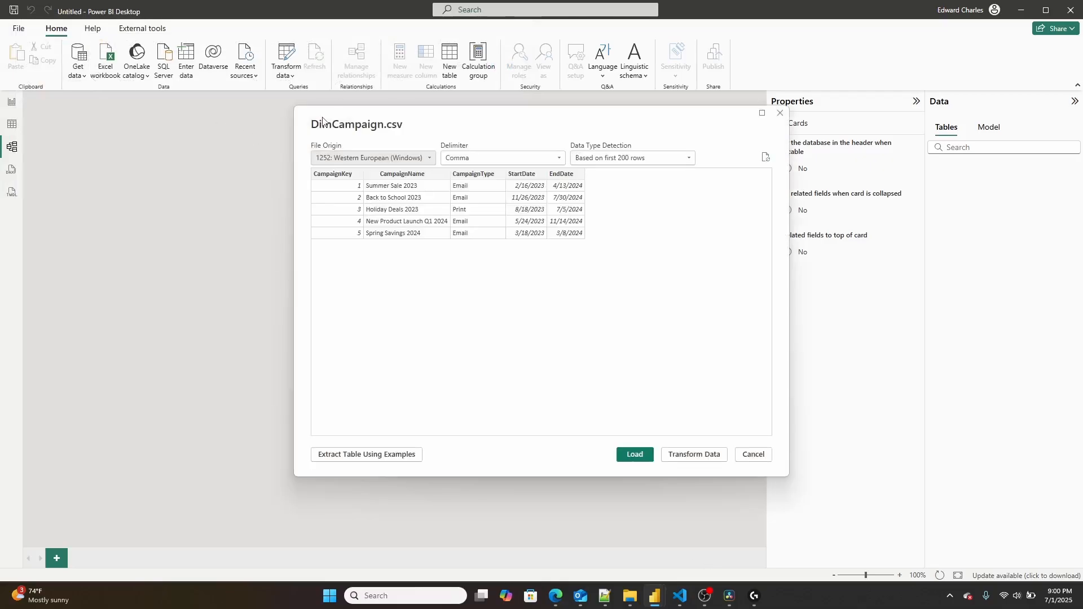
click(633, 454)
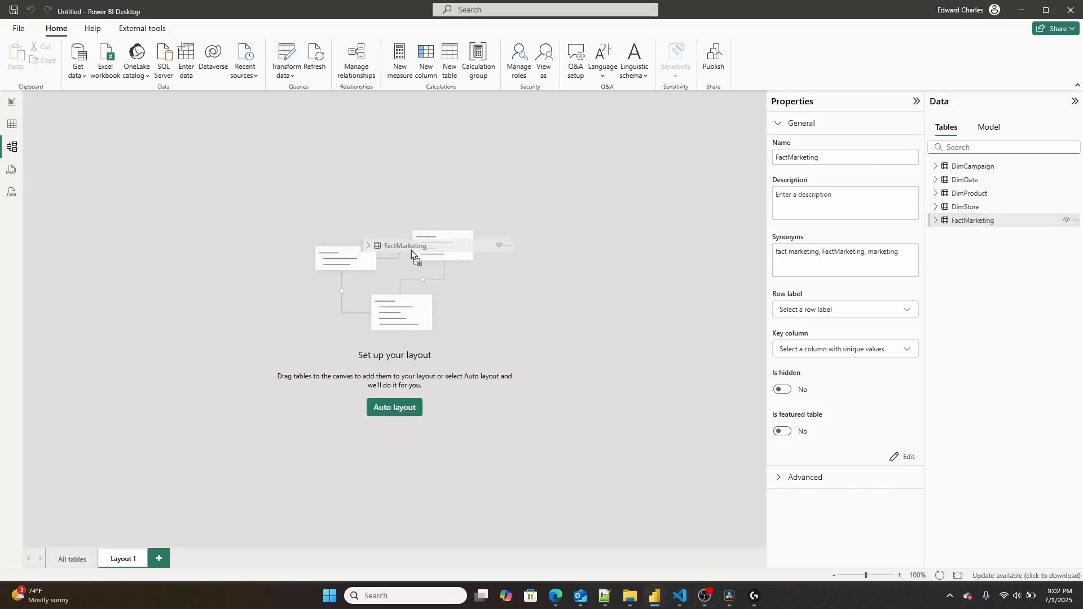
Step: Add FactMarketing's related tables and arrange DimDate, DimProduct and DimCampaign around it
right_click(409, 251)
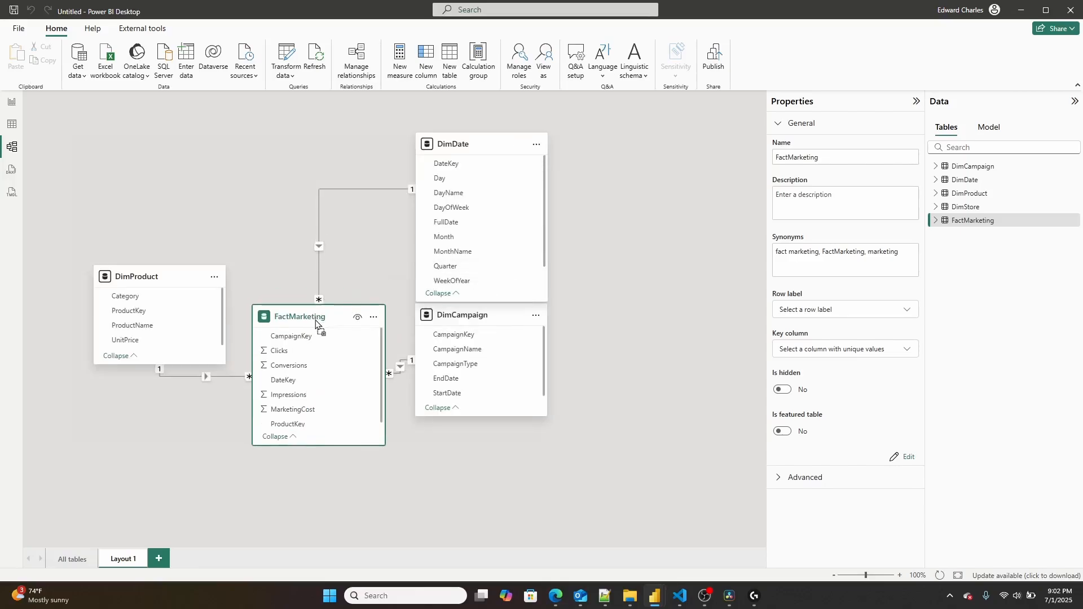
drag(297, 316, 282, 370)
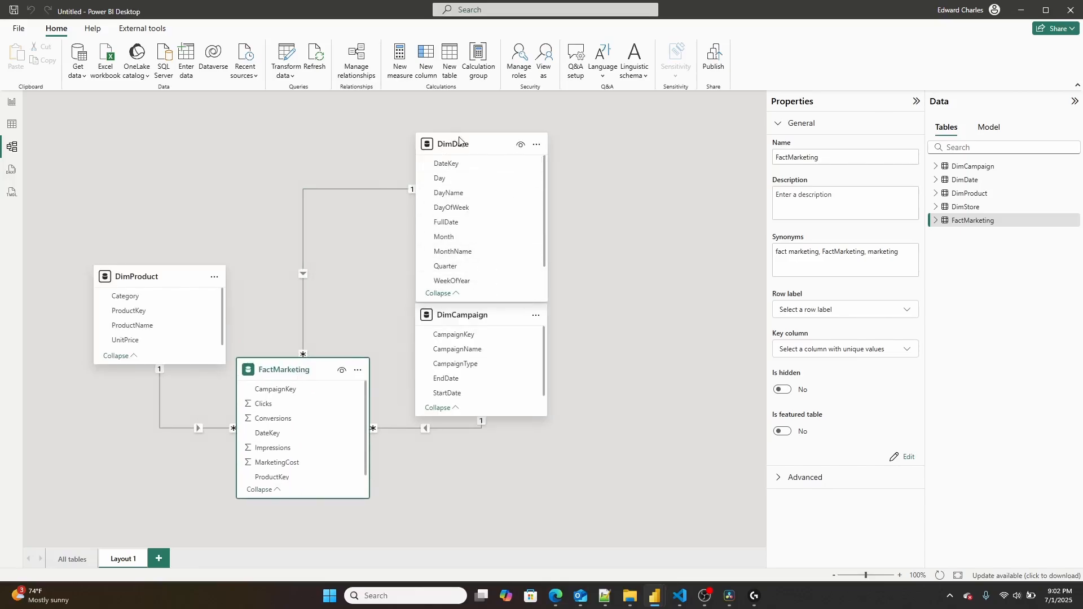
drag(456, 143, 297, 146)
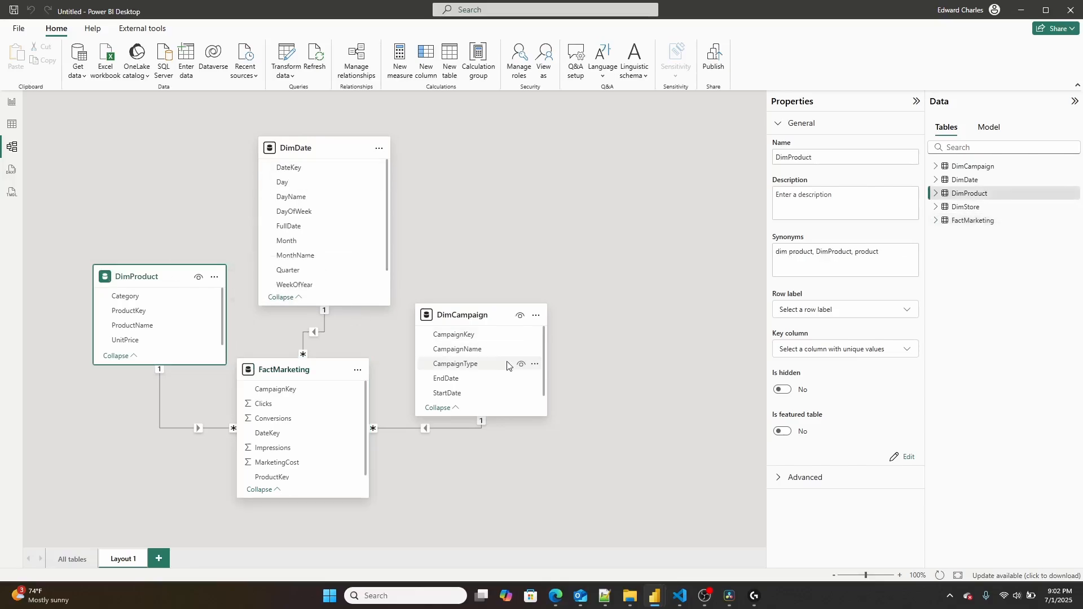
click(462, 315)
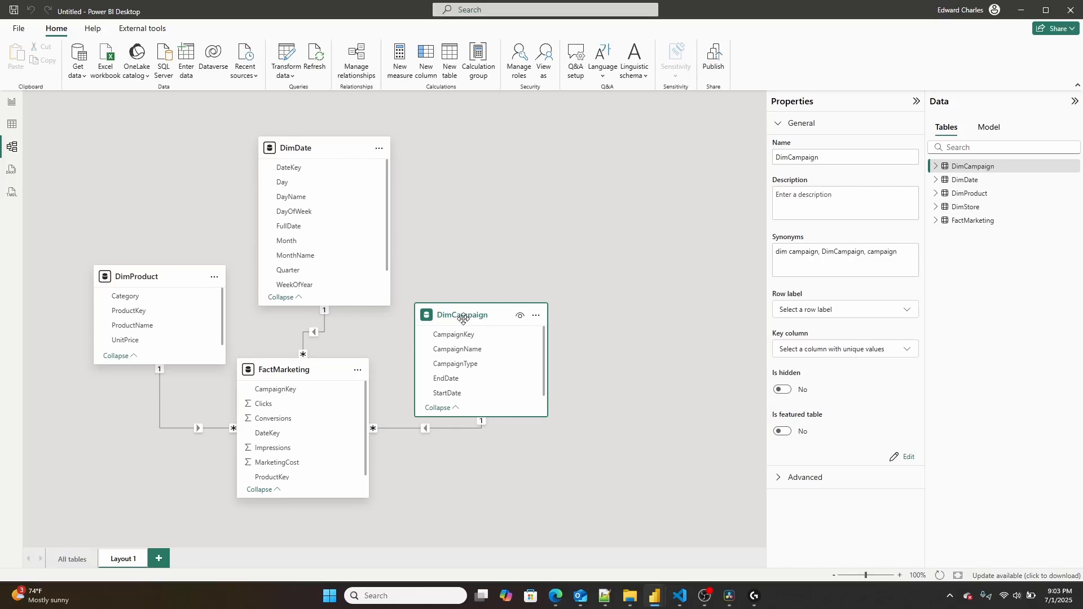
mouse_move(173, 533)
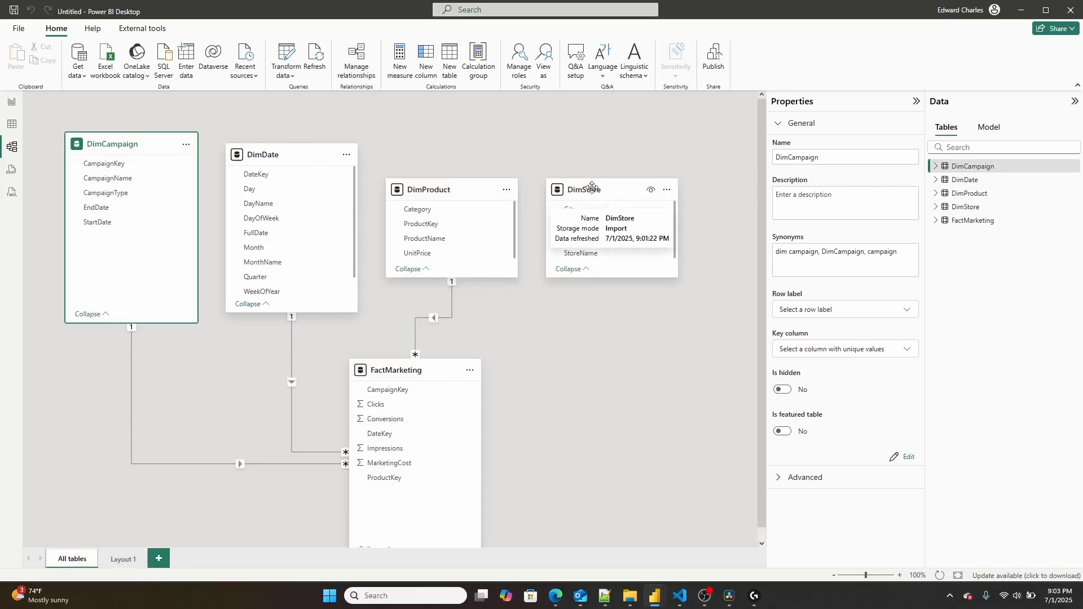
Step: Nudge DimStore, then import FactSales.csv and load it into the model
drag(590, 188, 621, 203)
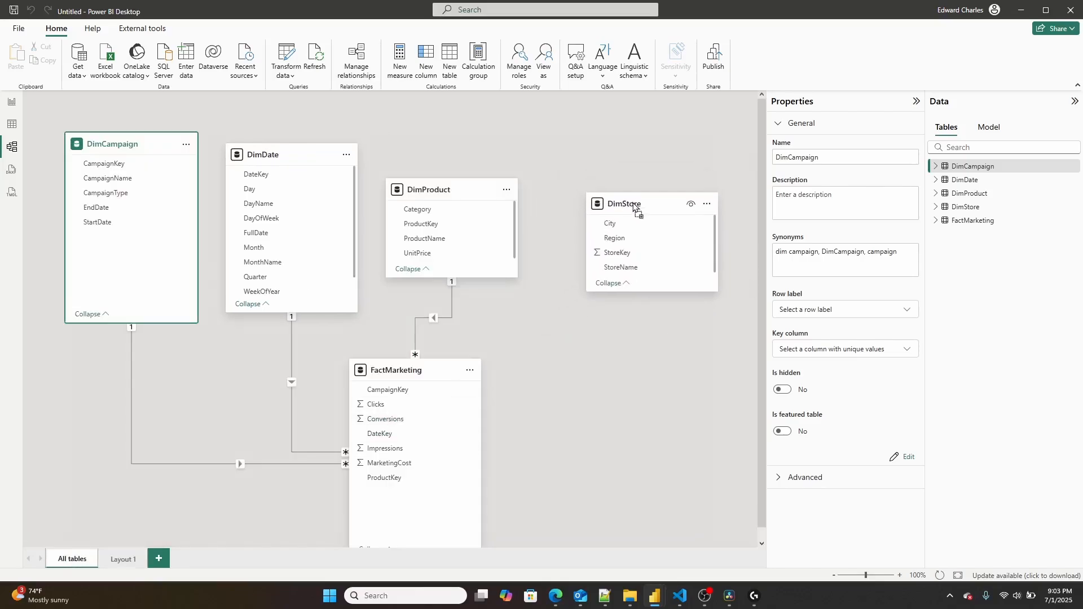
click(78, 57)
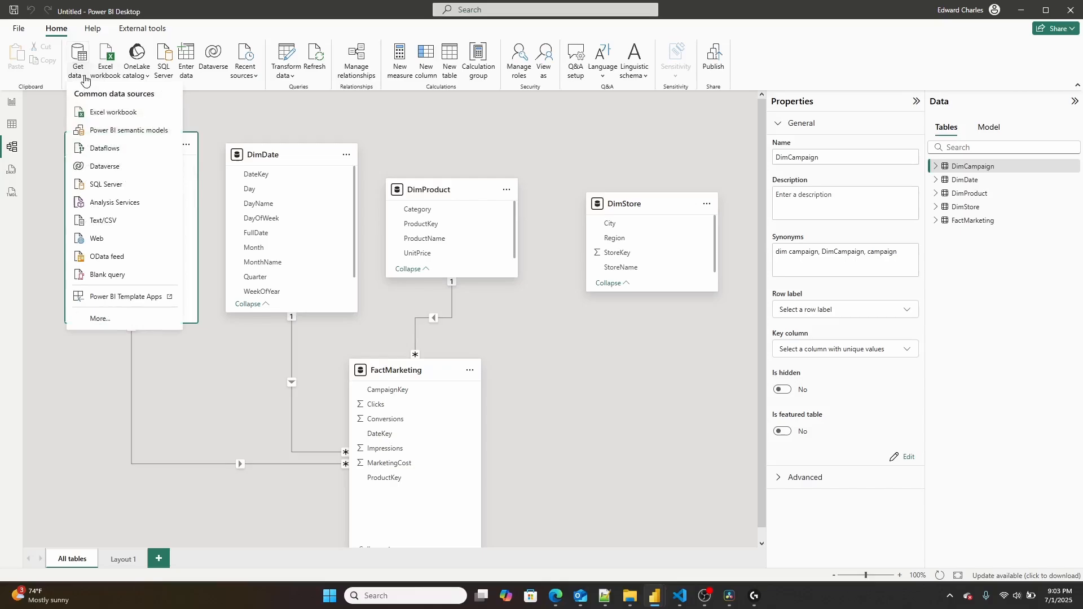
mouse_move(109, 232)
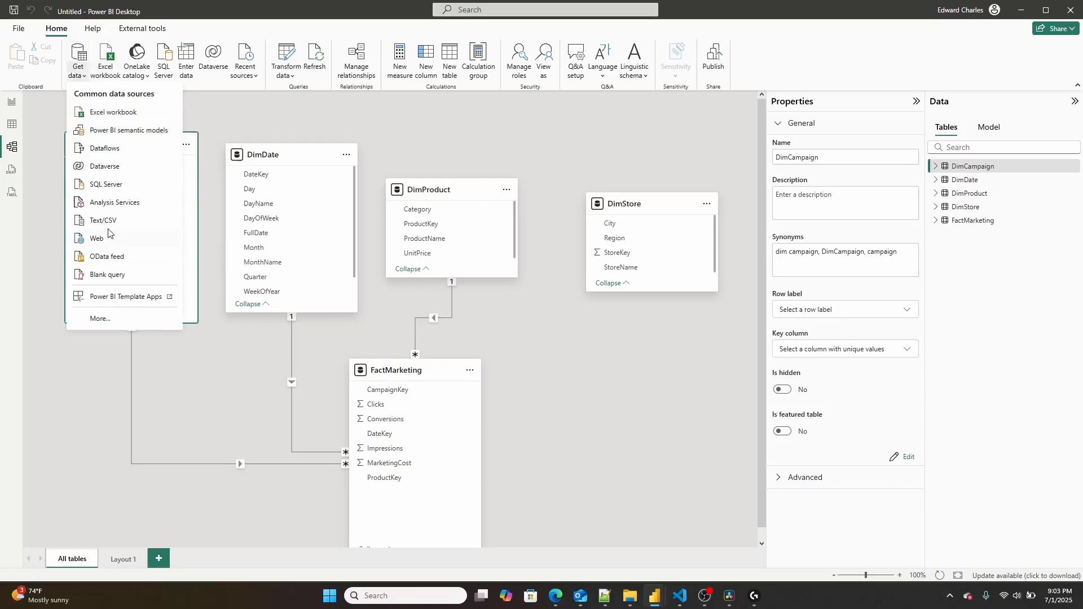
click(103, 220)
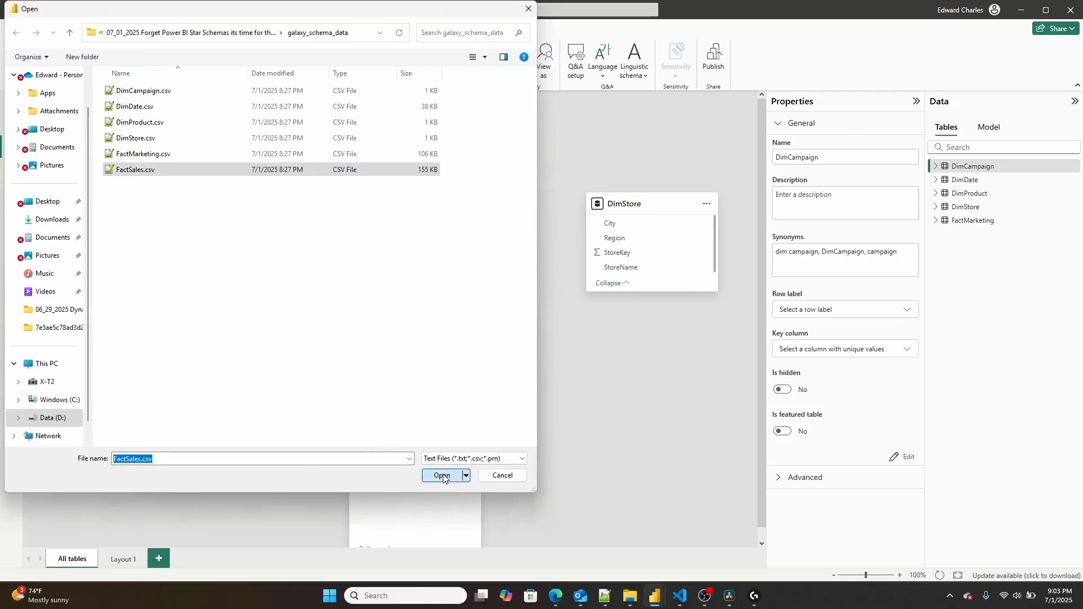
click(441, 475)
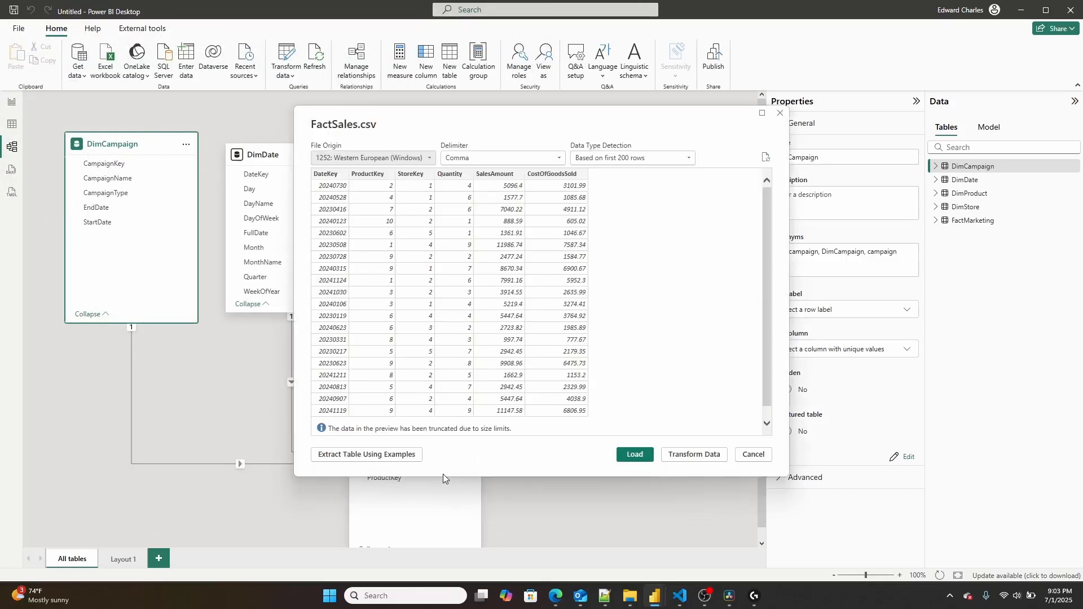
click(633, 454)
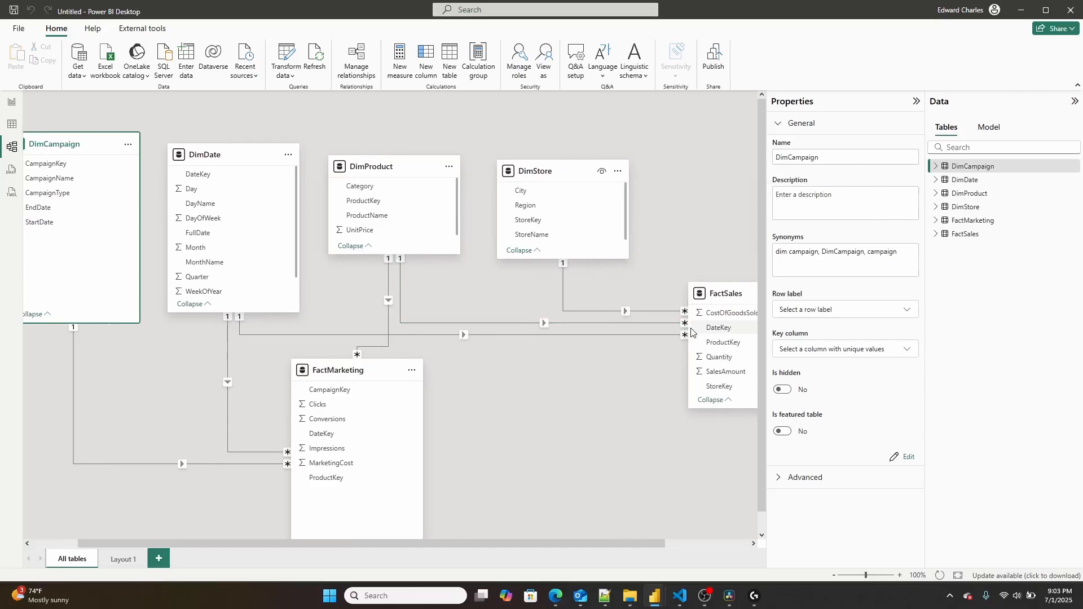
mouse_move(434, 334)
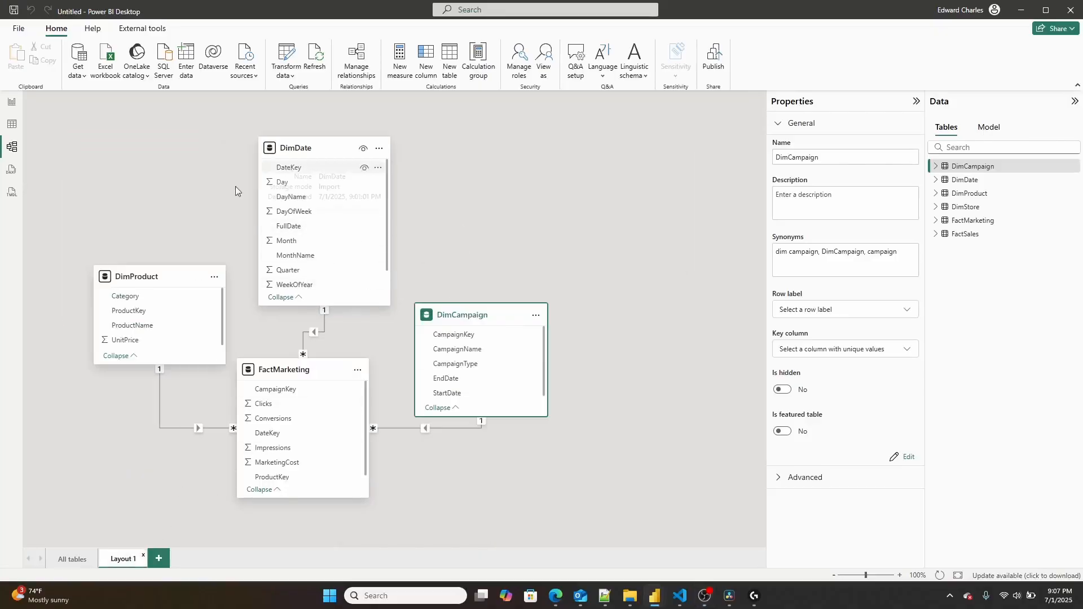
mouse_move(216, 484)
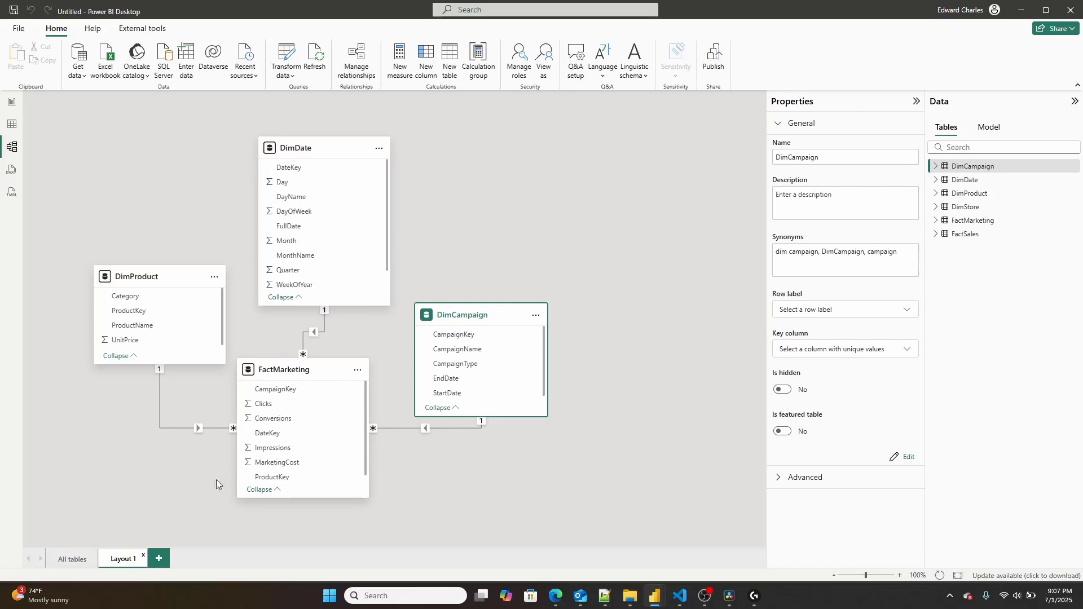
Step: Add Layout 2 for FactSales and its dimensions, then show the All tables galaxy diagram
click(158, 558)
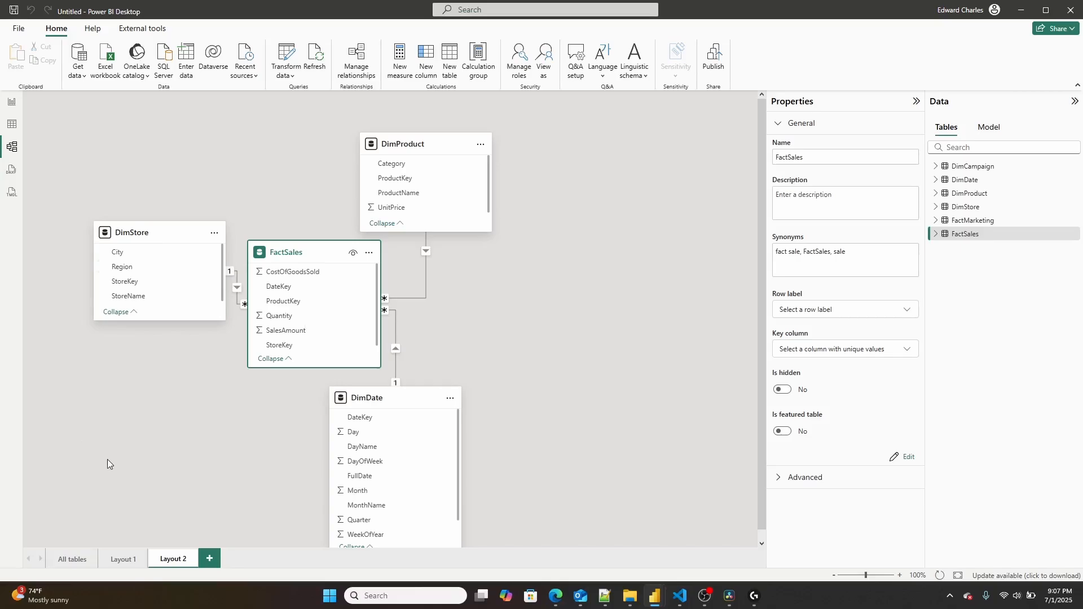
click(71, 559)
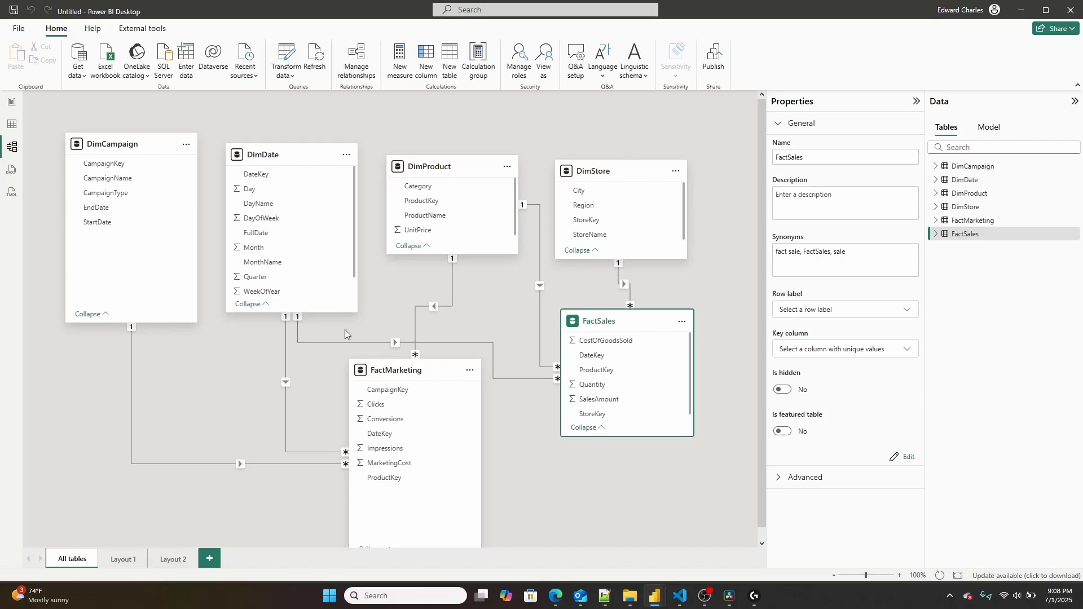
mouse_move(404, 335)
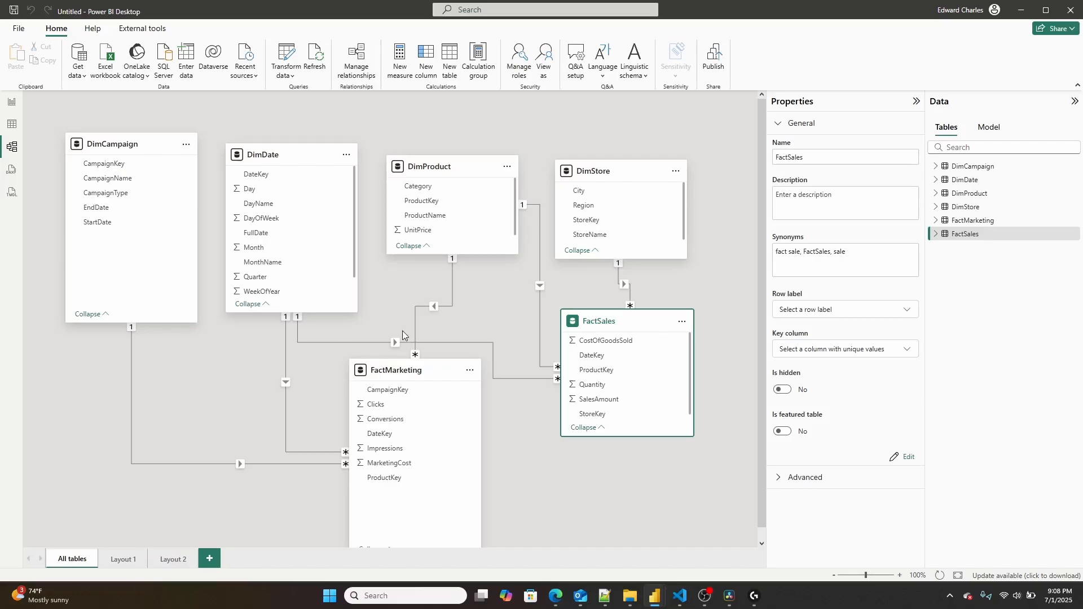
mouse_move(41, 218)
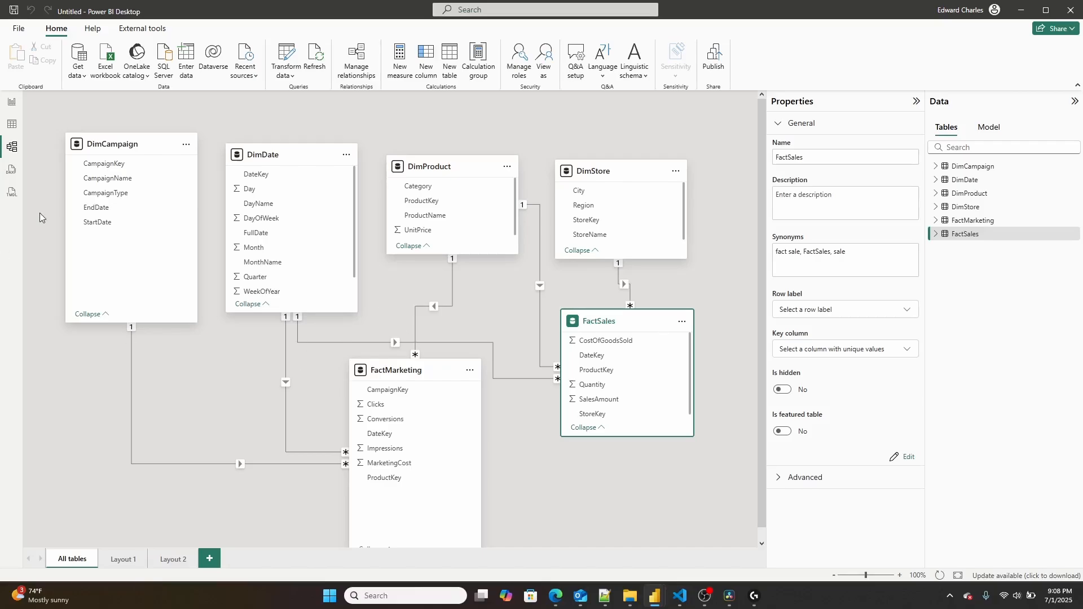
mouse_move(758, 537)
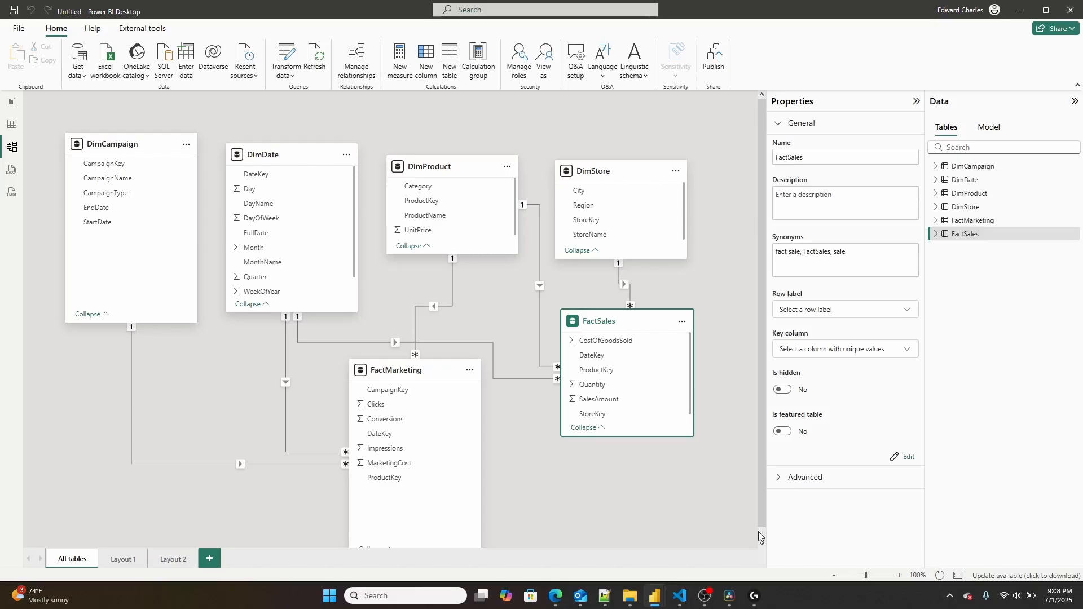